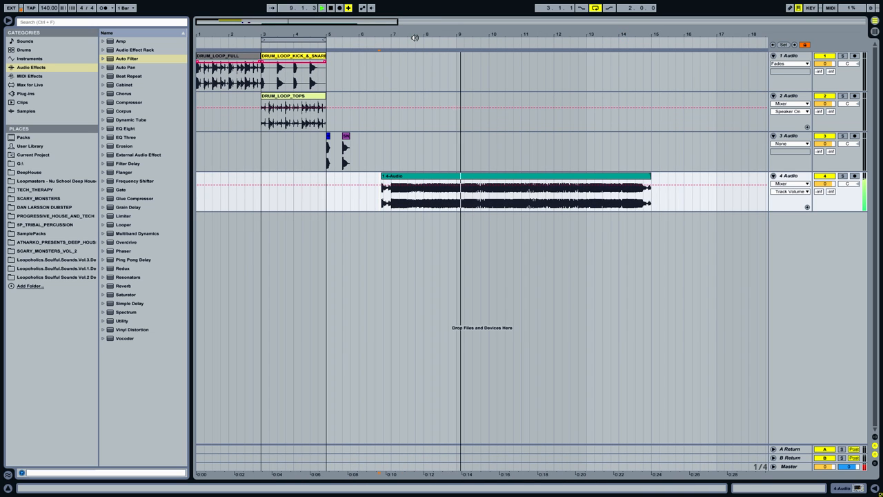
# Step: Select the DRUM_LOOP_FULL clip and zoom in on the opening bars of the handover
pyautogui.click(426, 36)
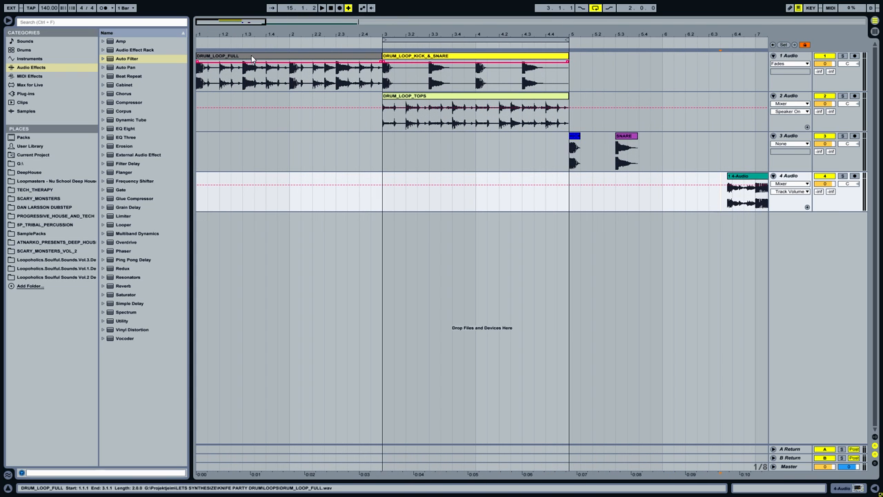
# Step: Select the DRUM_LOOP_TOPS clip and view where the loops end and the snare one-shots begin
pyautogui.click(290, 69)
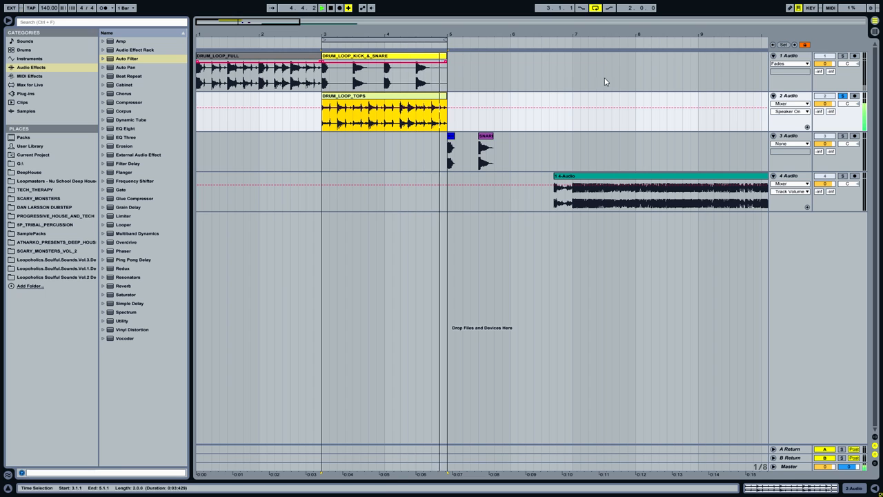
pyautogui.click(383, 69)
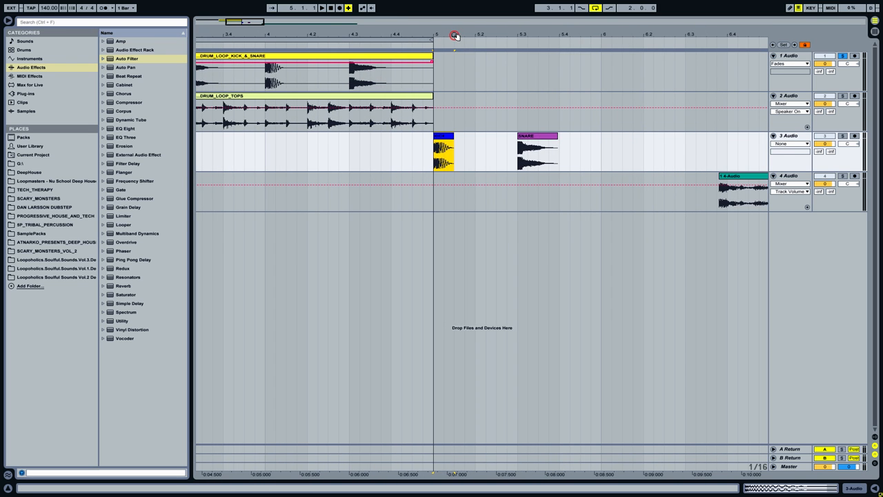
# Step: Select the first snare one-shot, then set the insert marker near the start of the kick & snare loop
pyautogui.click(322, 9)
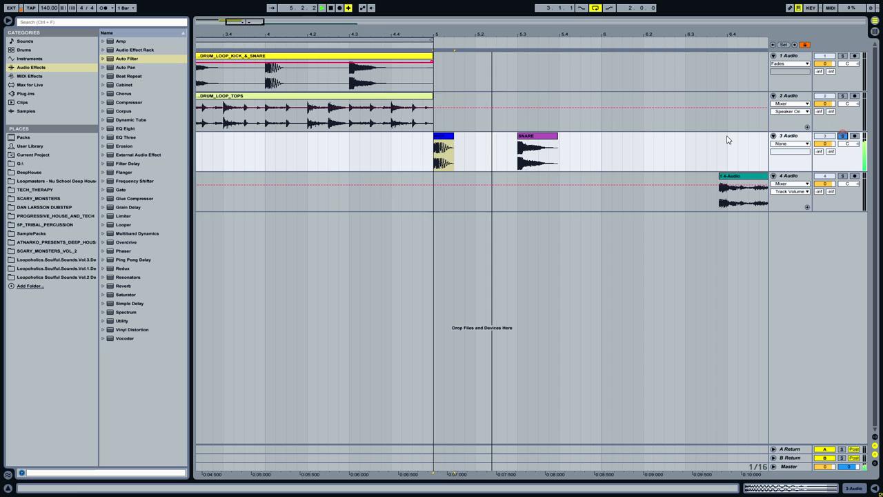
pyautogui.click(535, 138)
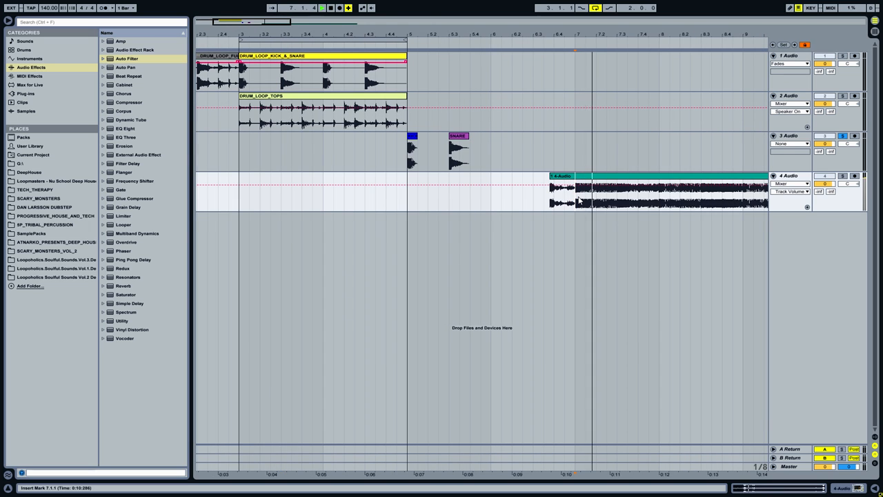
pyautogui.click(634, 179)
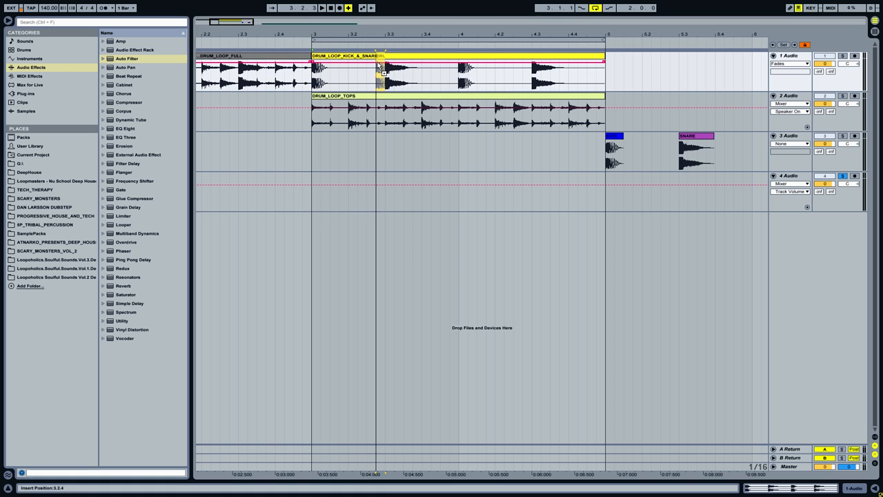
# Step: Open Clip View from the kick & snare loop, then show the SNARE one-shot's sample waveform
pyautogui.doubleClick(378, 69)
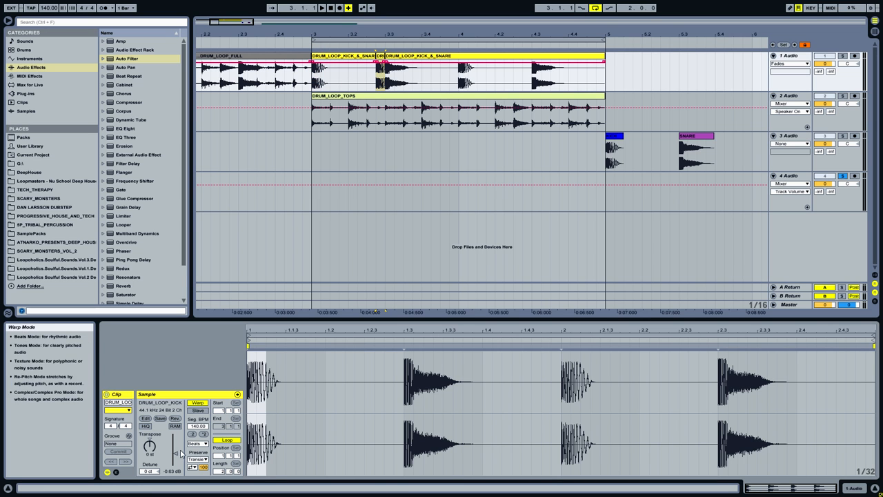
pyautogui.click(334, 55)
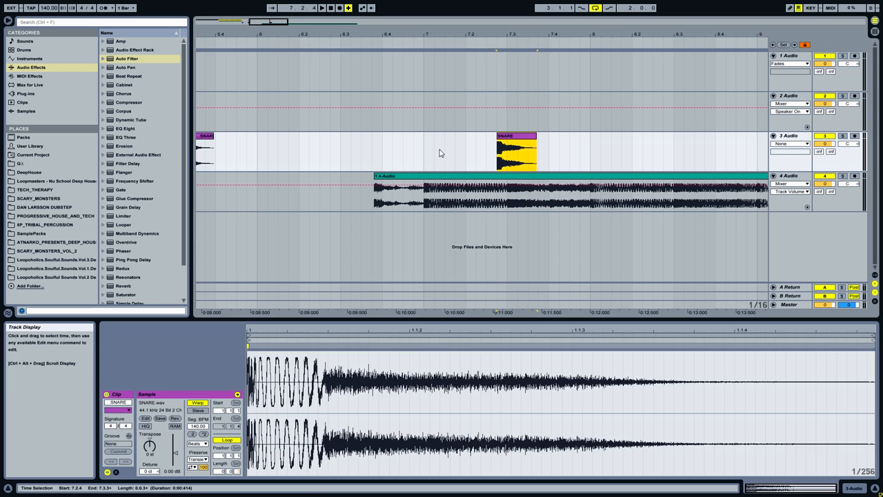
# Step: Move the SNARE one-shot slightly later on track 3 and select a long empty span after it
pyautogui.click(505, 136)
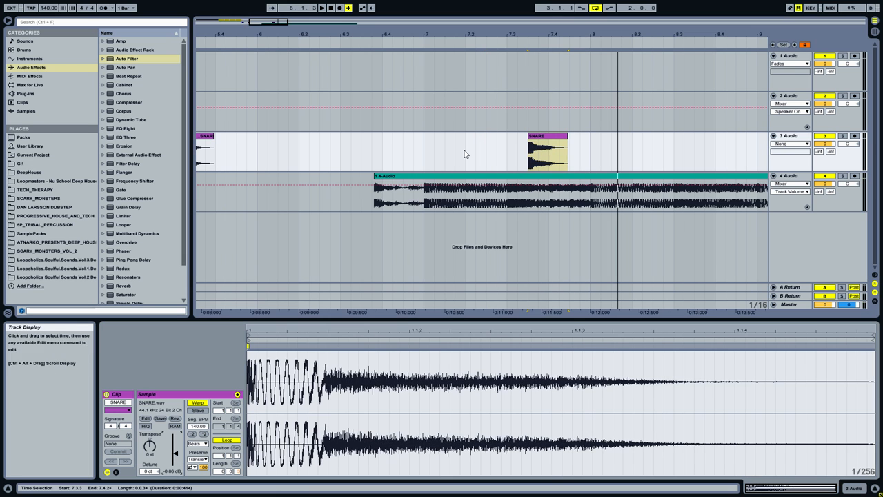
pyautogui.click(546, 149)
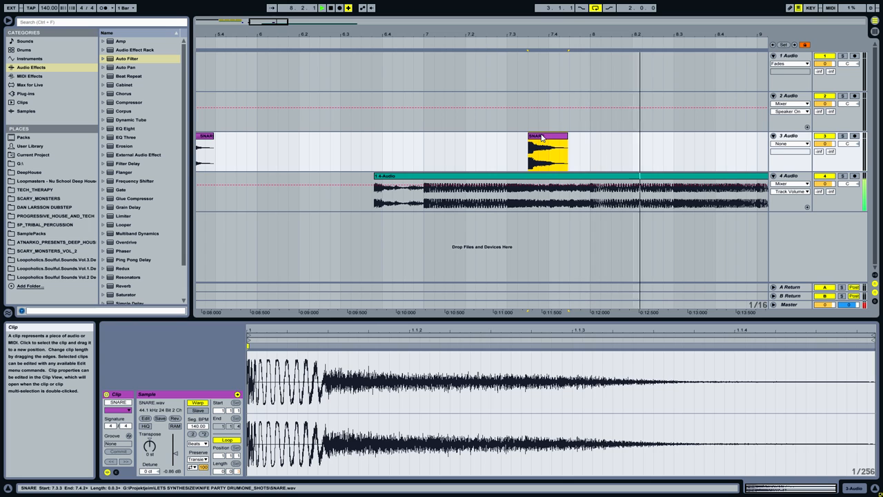
pyautogui.moveTo(547, 152); pyautogui.dragTo(715, 151)
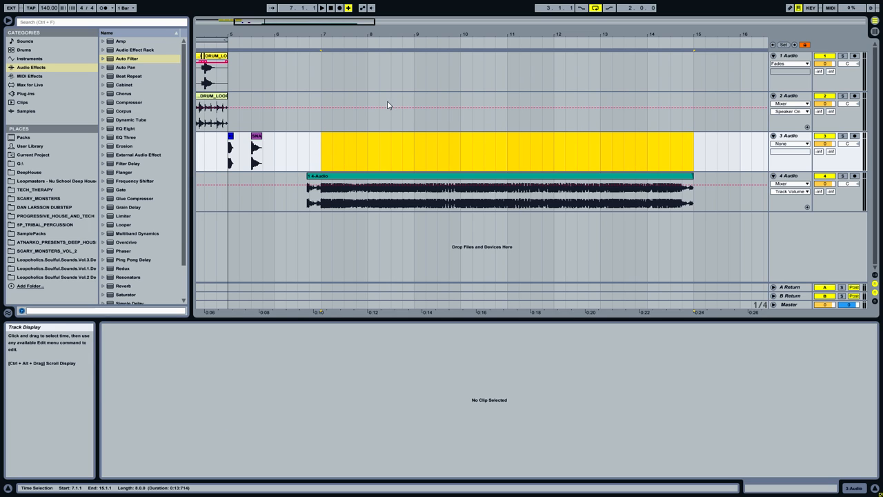
pyautogui.moveTo(378, 69)
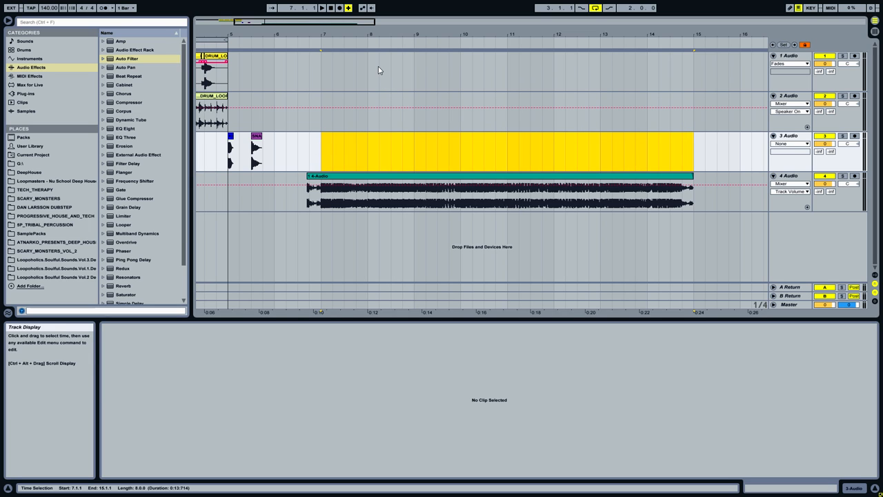
pyautogui.moveTo(393, 66)
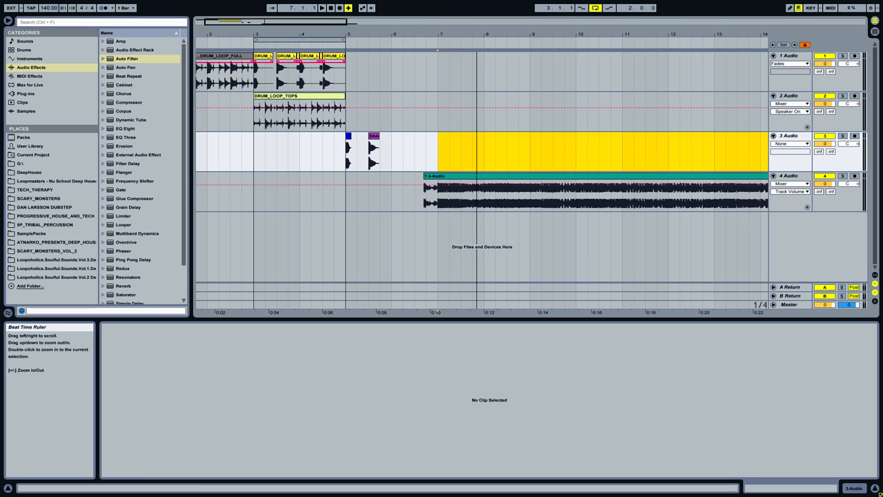
pyautogui.scroll(-3)
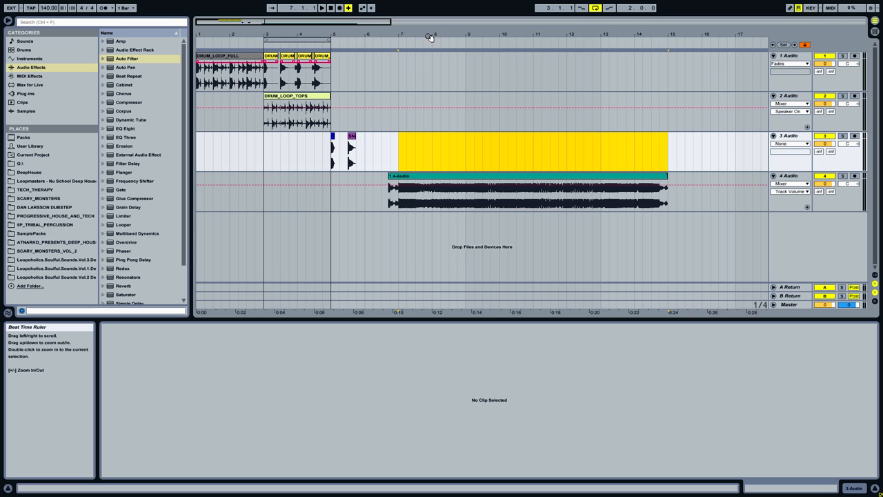
pyautogui.moveTo(422, 63)
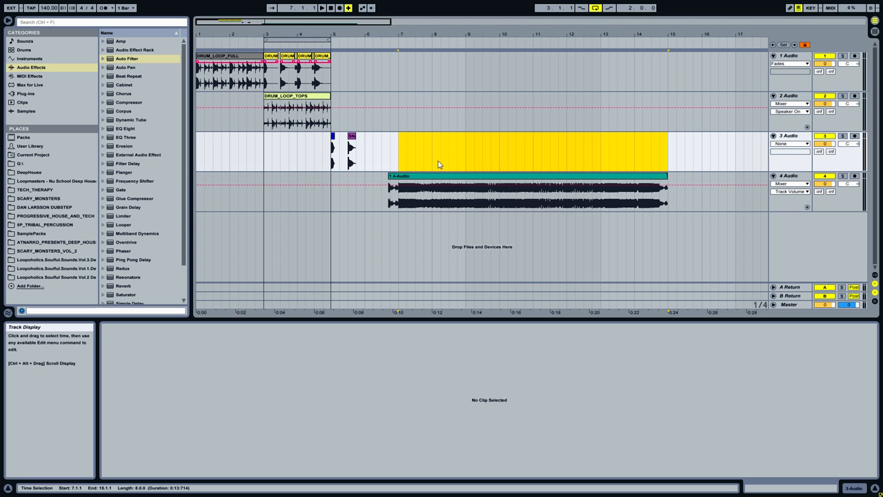
pyautogui.moveTo(438, 154)
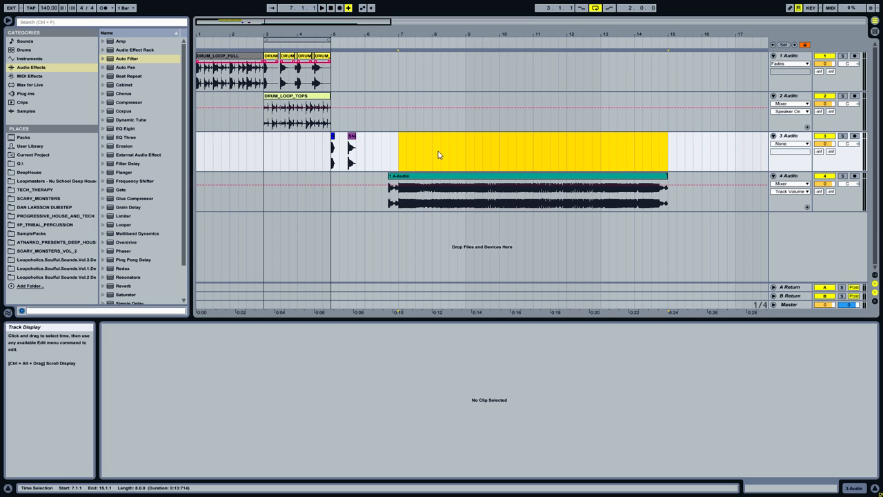
pyautogui.moveTo(455, 145)
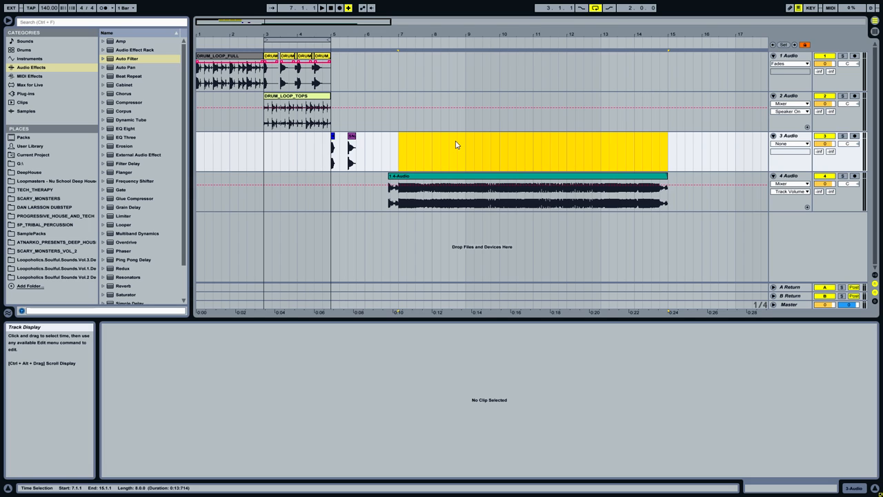
pyautogui.moveTo(428, 132)
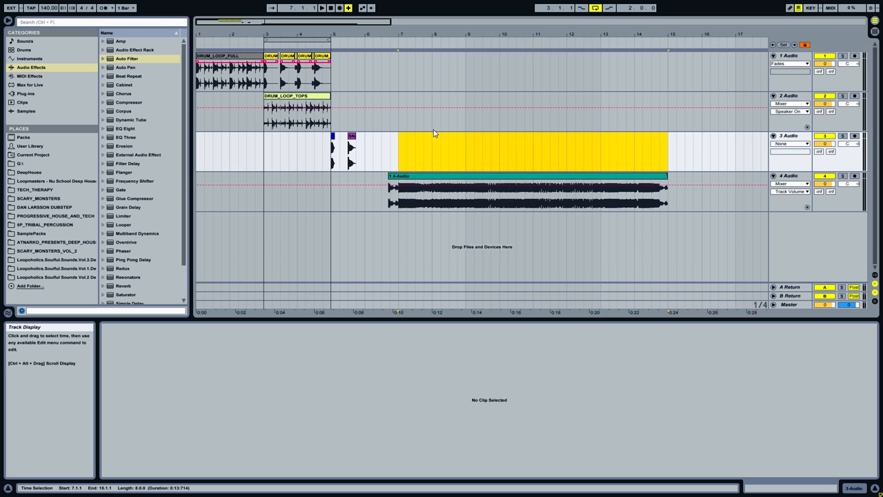
pyautogui.moveTo(431, 127)
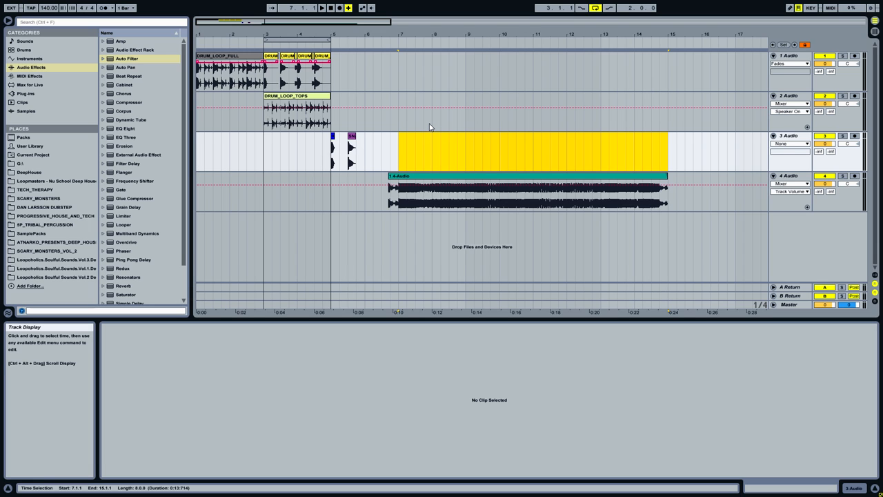